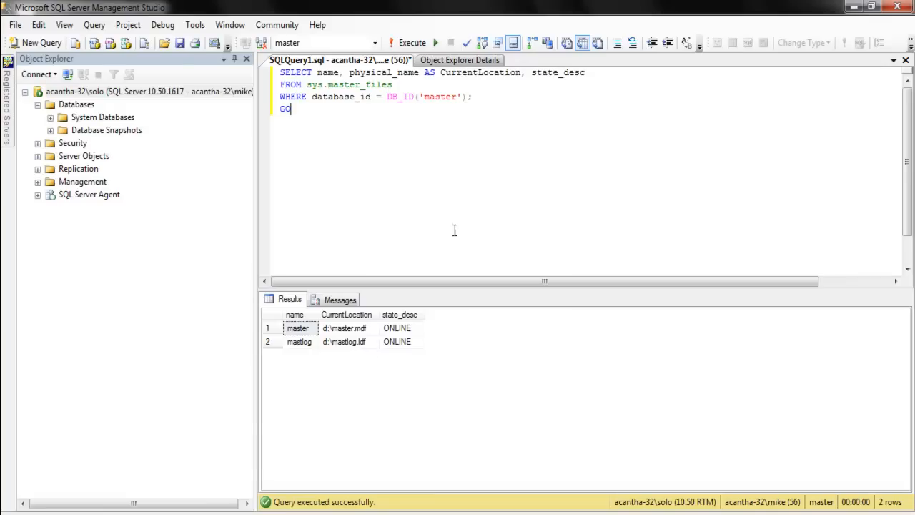
{"action": "mouse_move", "coordinate": [471, 240]}
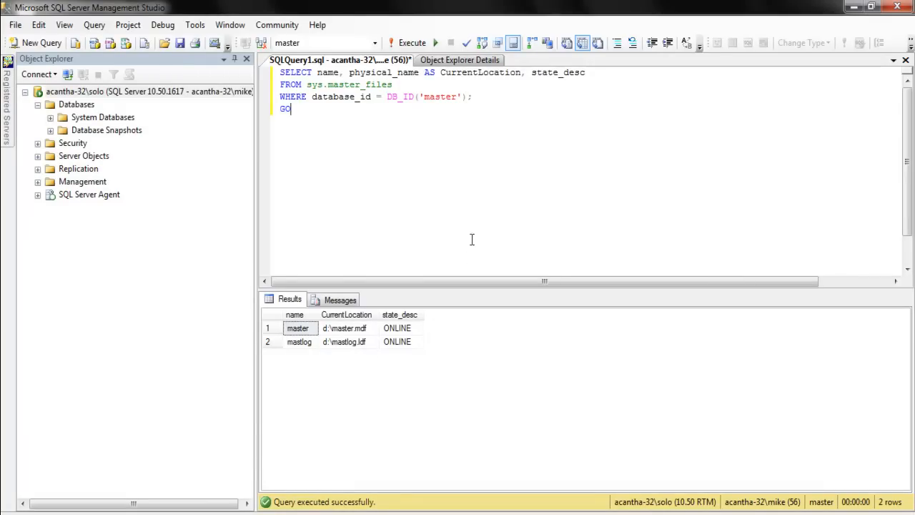
Check the master file location on drive D, then launch SQL Server Configuration Manager
{"action": "left_click", "coordinate": [345, 341]}
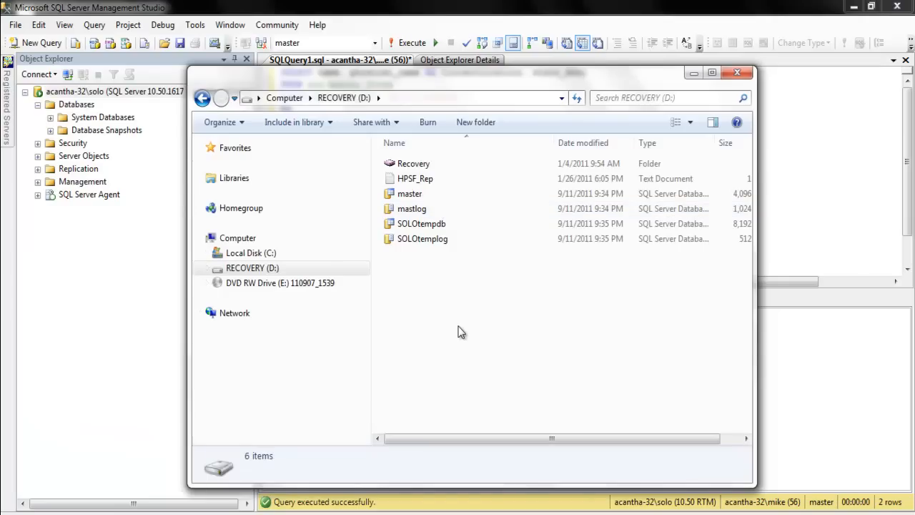
{"action": "mouse_move", "coordinate": [422, 227]}
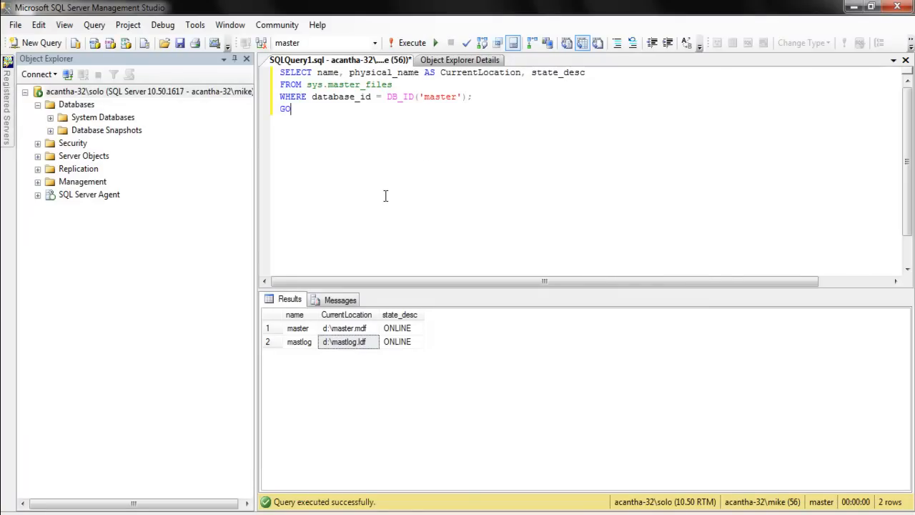
{"action": "mouse_move", "coordinate": [534, 234]}
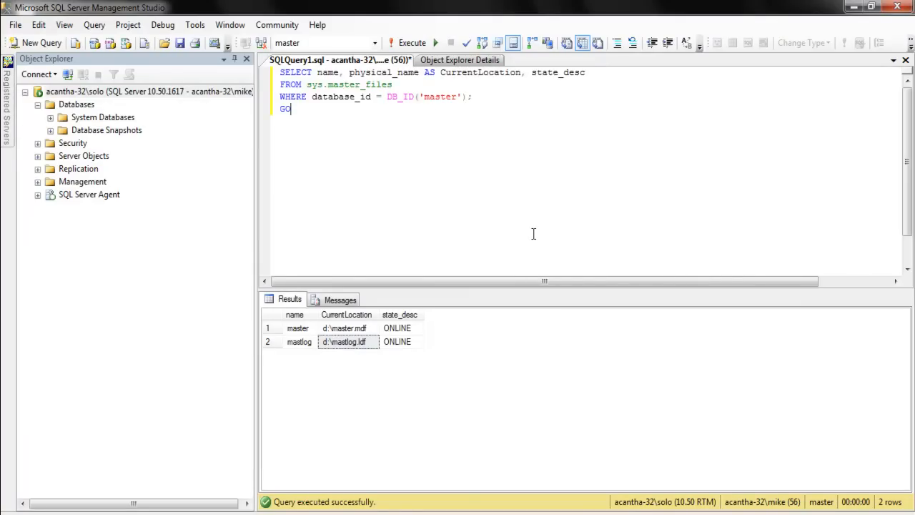
{"action": "mouse_move", "coordinate": [452, 78]}
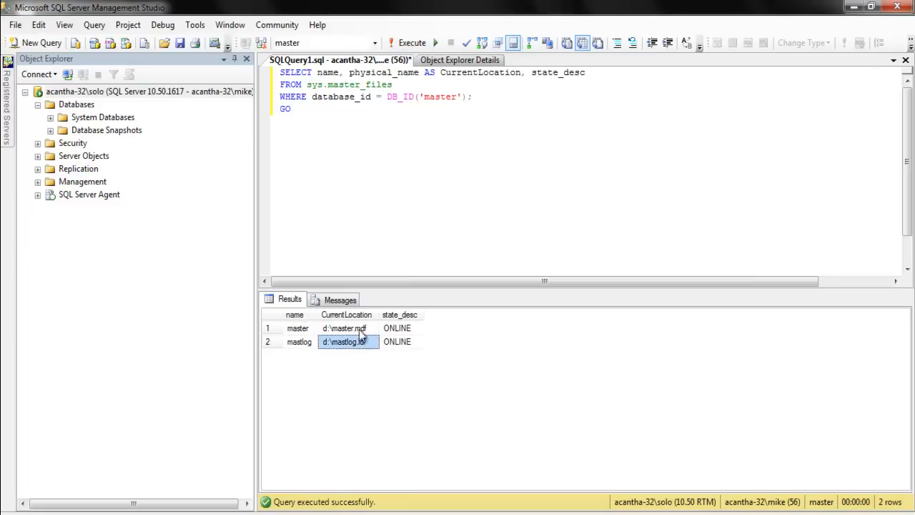
{"action": "left_click", "coordinate": [143, 91]}
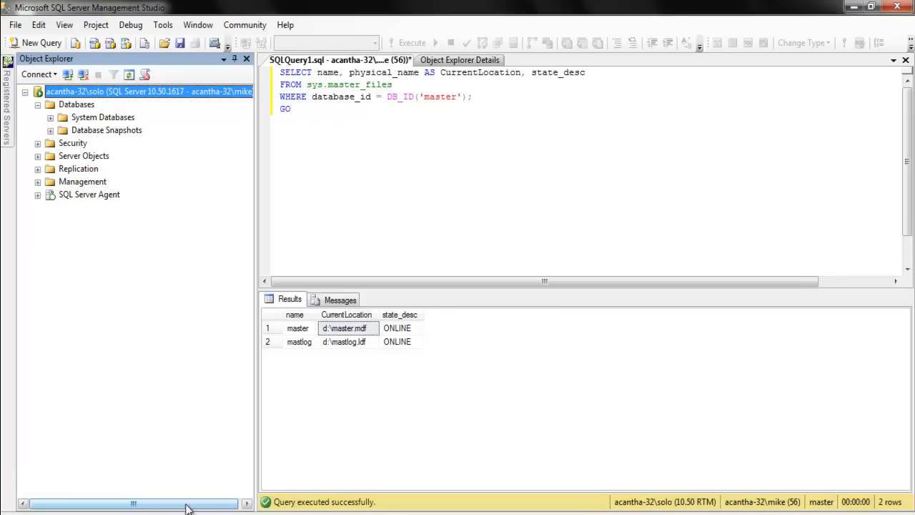
{"action": "left_click", "coordinate": [7, 507]}
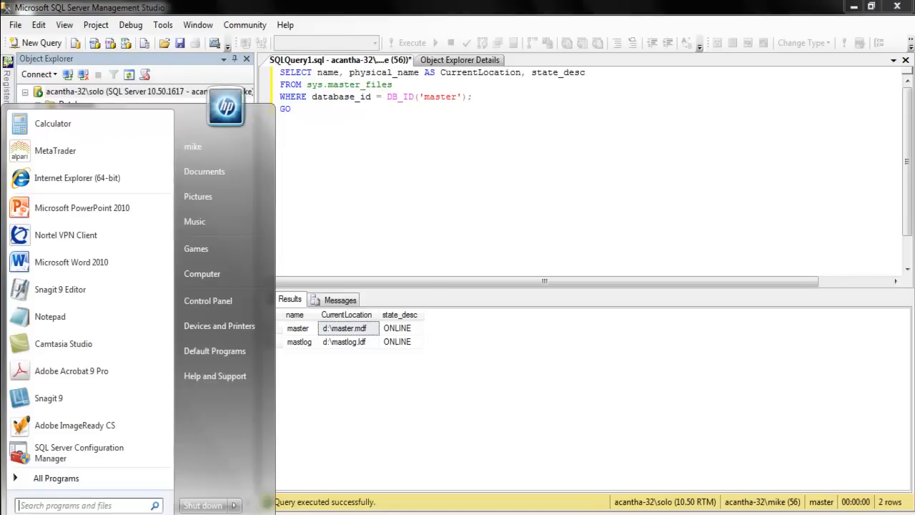
{"action": "mouse_move", "coordinate": [72, 262]}
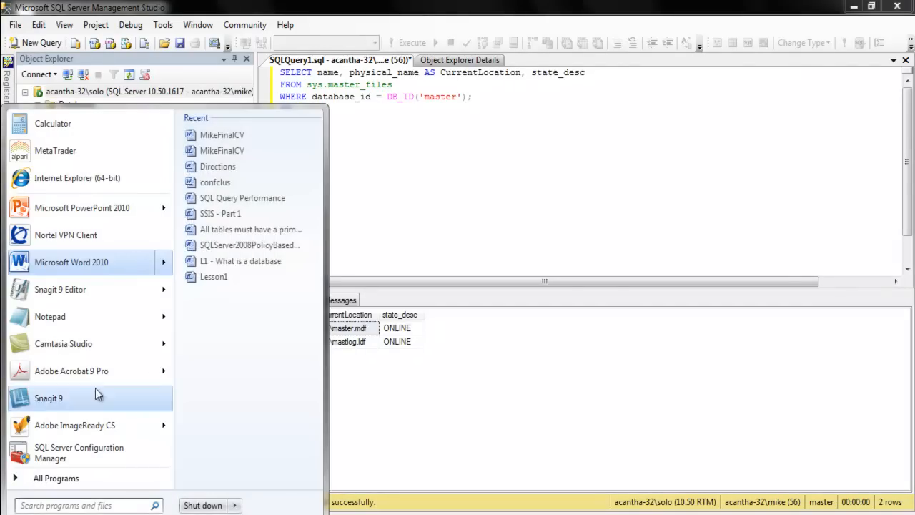
{"action": "left_click", "coordinate": [56, 478]}
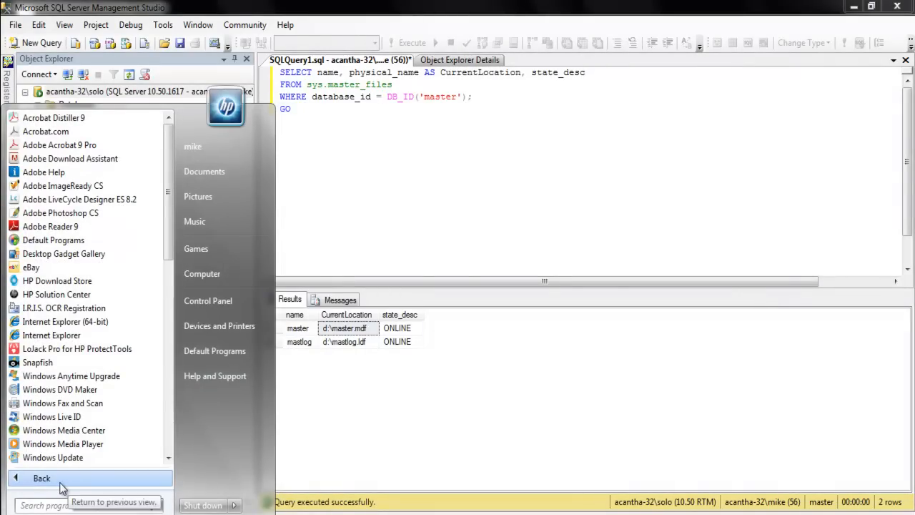
{"action": "left_click", "coordinate": [40, 477]}
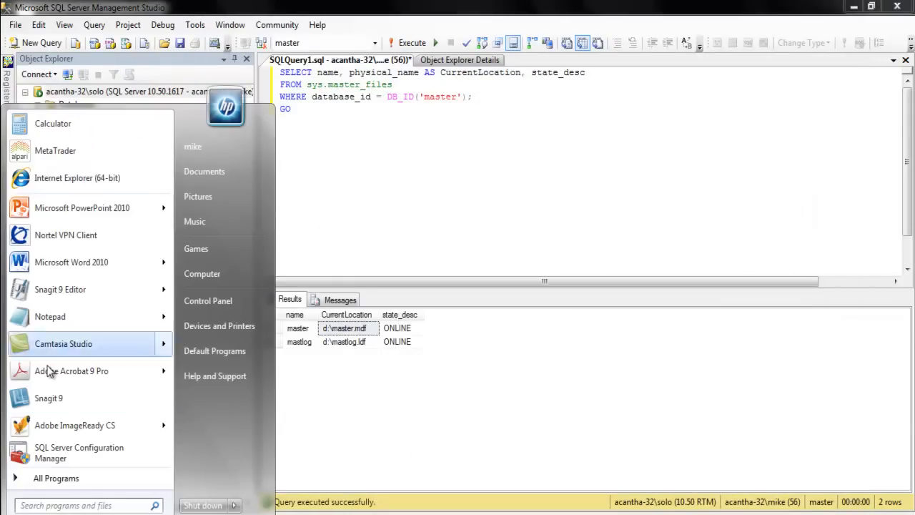
{"action": "left_click", "coordinate": [56, 477]}
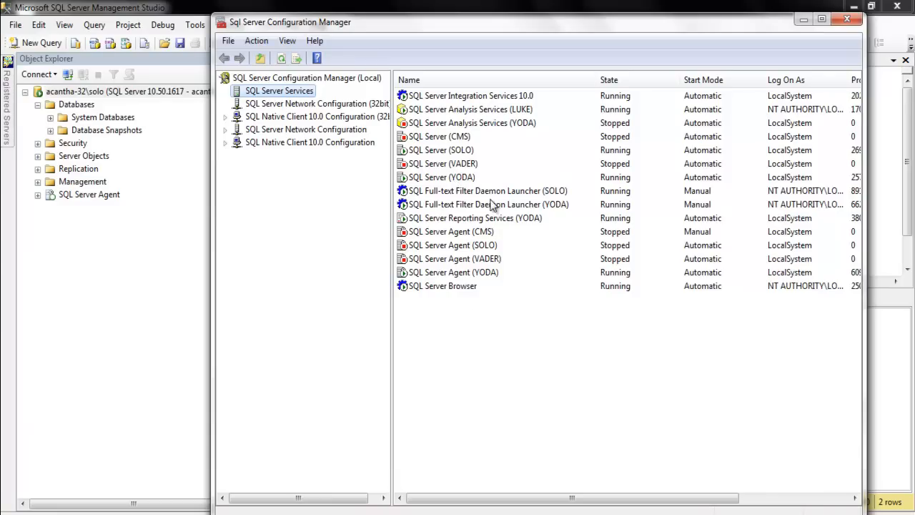
{"action": "mouse_move", "coordinate": [500, 208]}
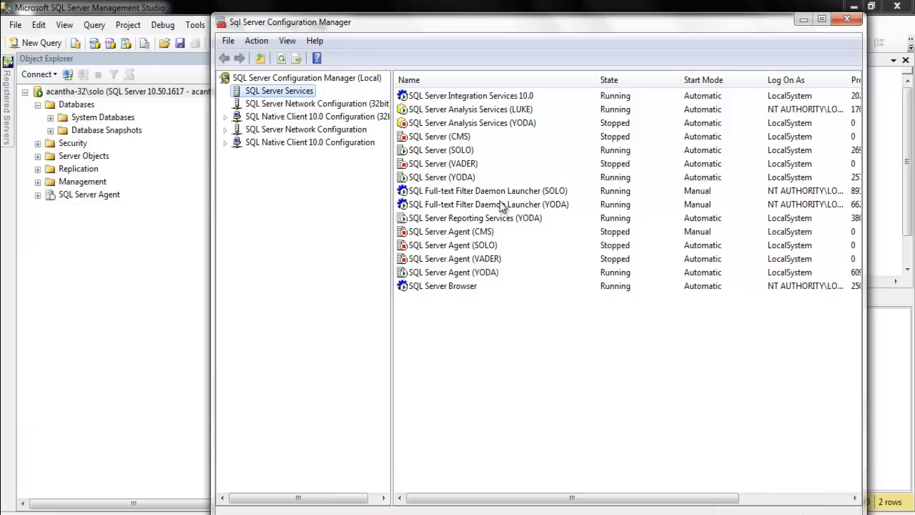
{"action": "mouse_move", "coordinate": [500, 207]}
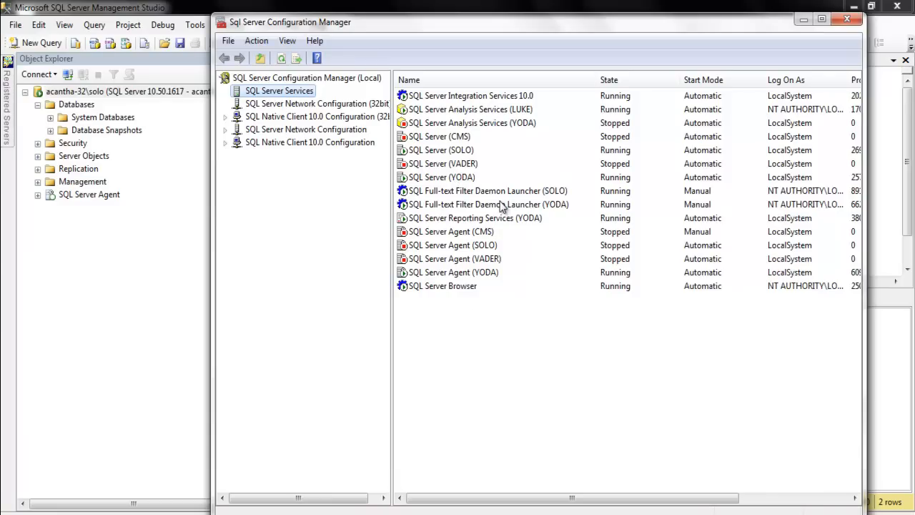
{"action": "mouse_move", "coordinate": [495, 186]}
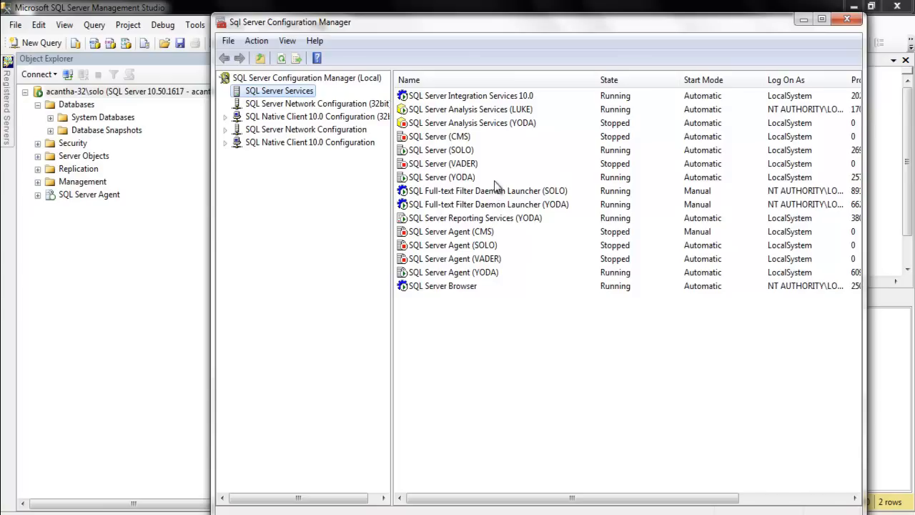
Open SQL Server (SOLO) Properties and expand the Advanced tab's Startup Parameters value
{"action": "left_click", "coordinate": [440, 150]}
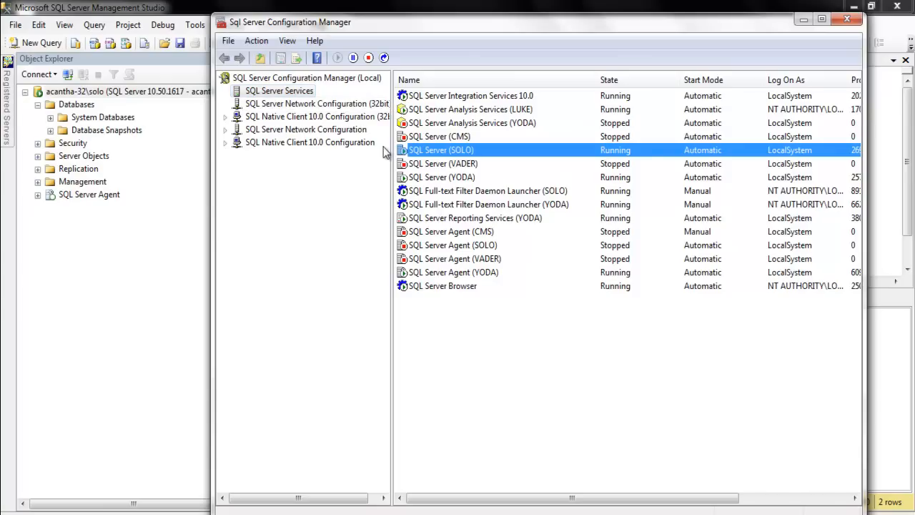
{"action": "right_click", "coordinate": [440, 150]}
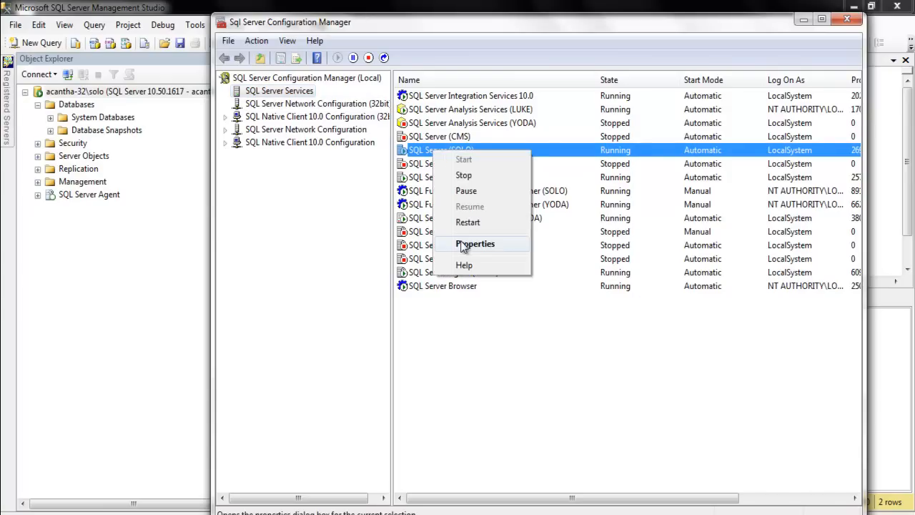
{"action": "left_click", "coordinate": [475, 244]}
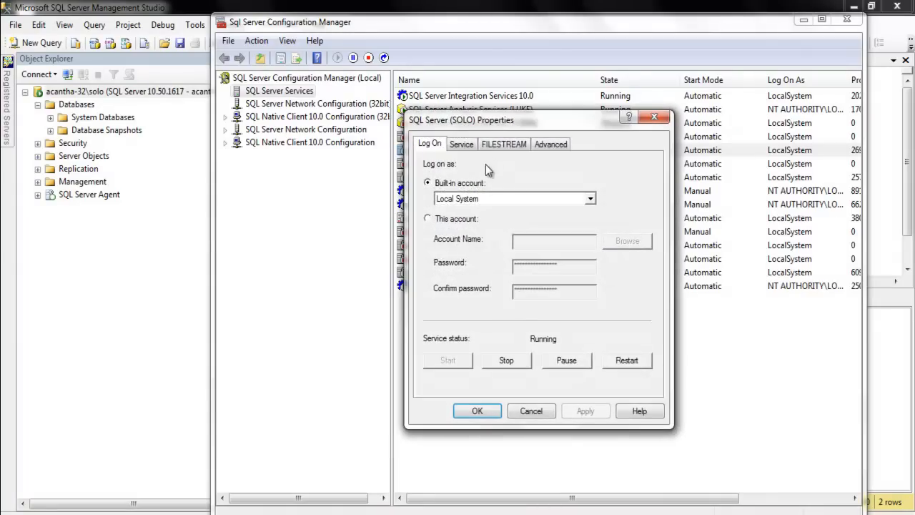
{"action": "left_click", "coordinate": [550, 144]}
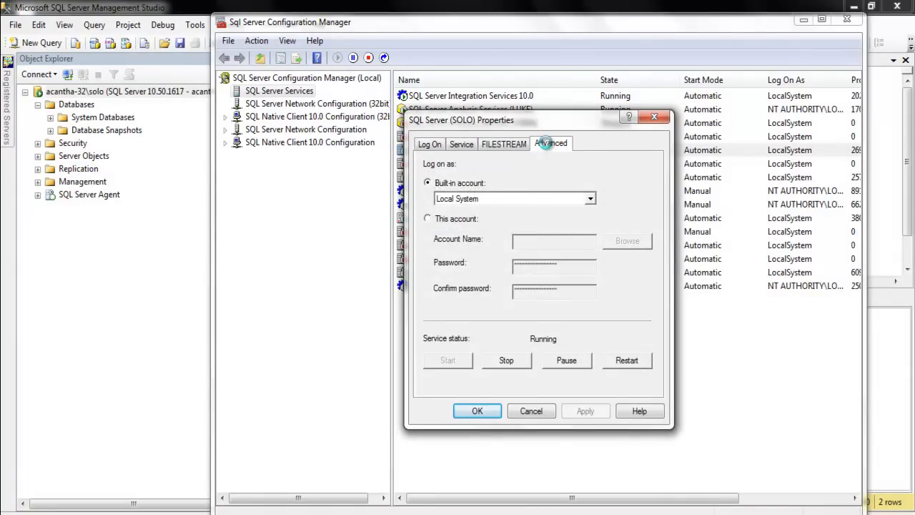
{"action": "left_click", "coordinate": [551, 143]}
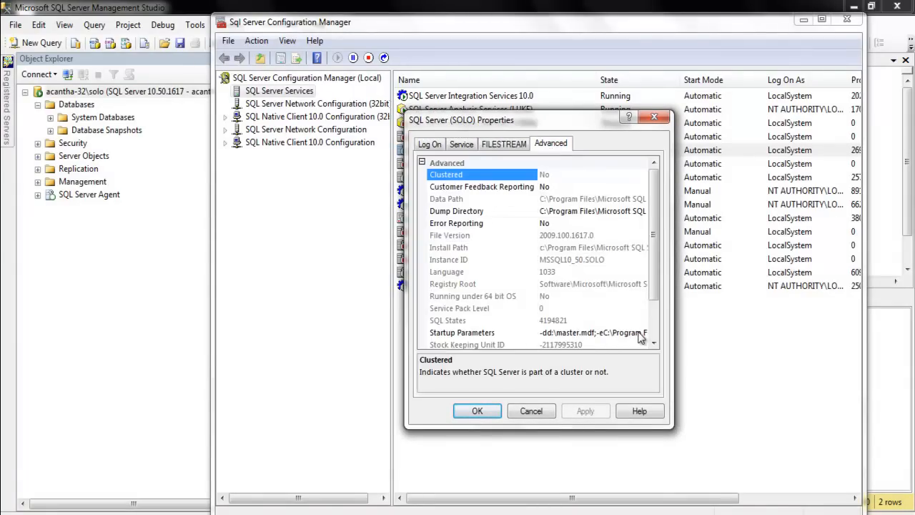
{"action": "left_click", "coordinate": [462, 332]}
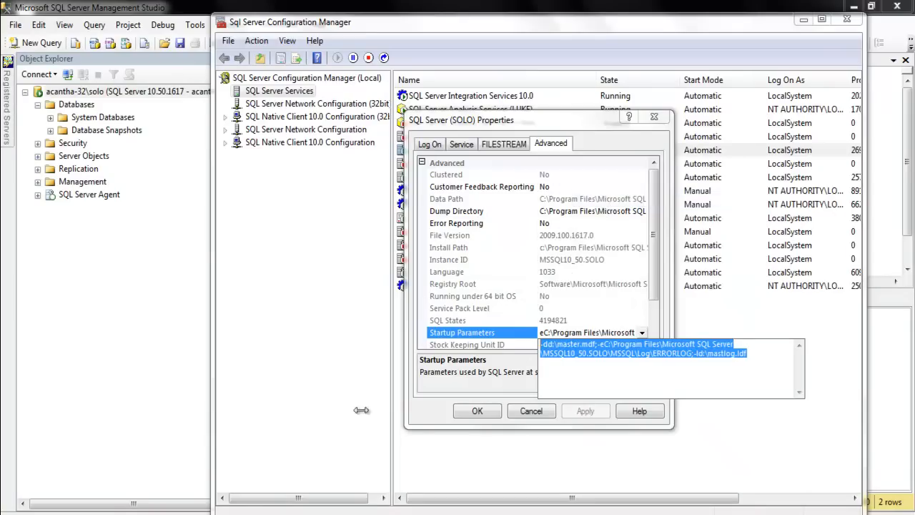
Start a new Notepad document and paste the SOLO startup parameters string
{"action": "left_click", "coordinate": [8, 506]}
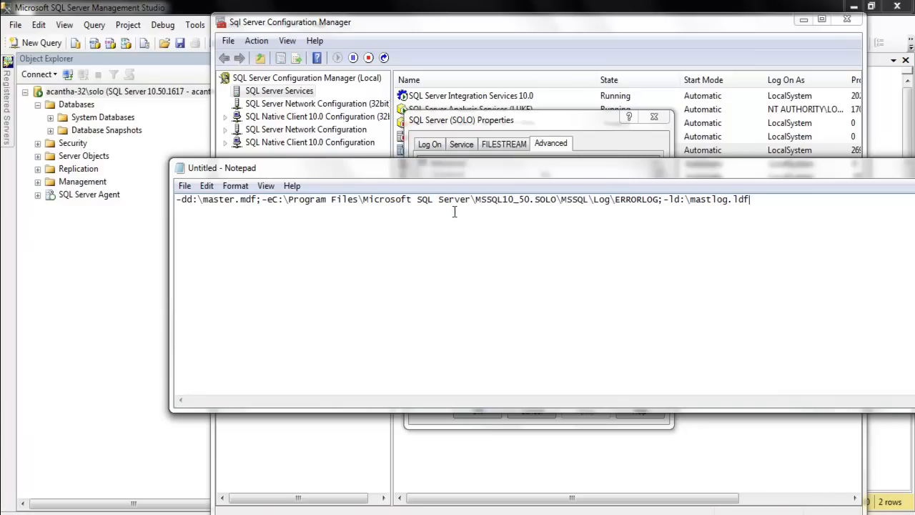
{"action": "mouse_move", "coordinate": [627, 194]}
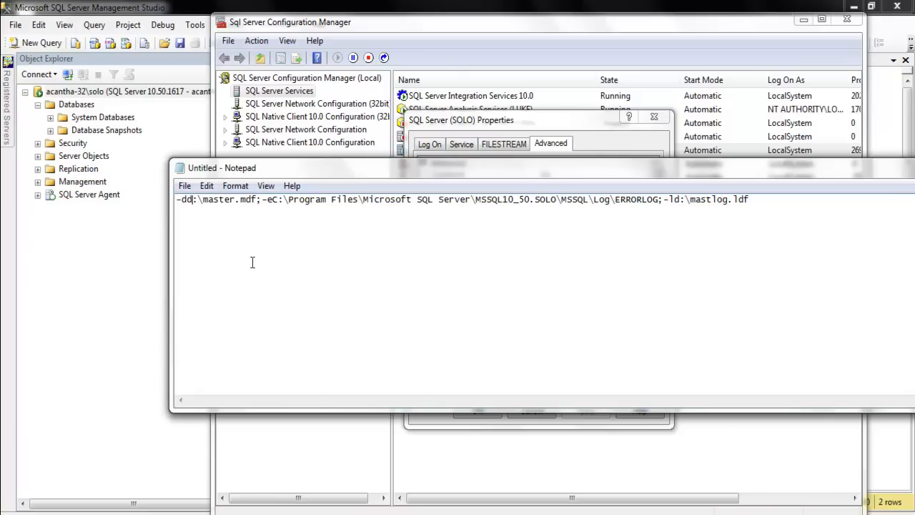
{"action": "mouse_move", "coordinate": [271, 297]}
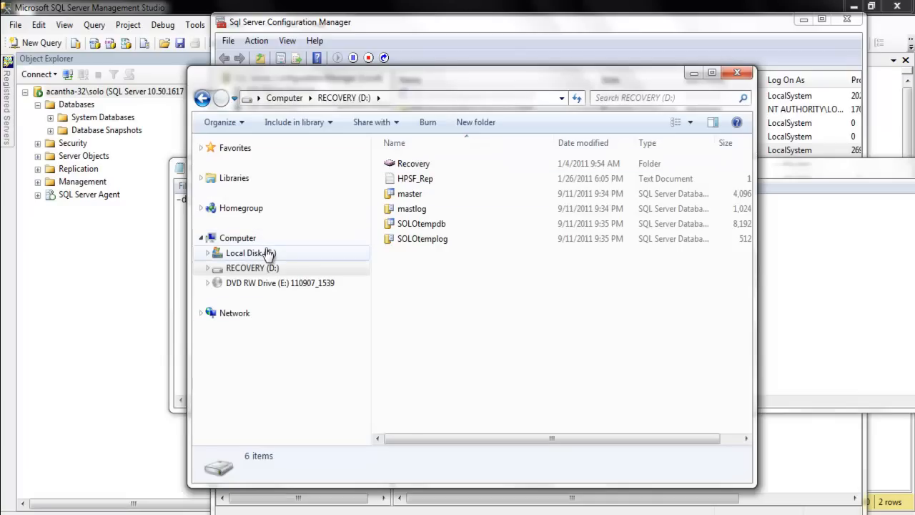
Create a folder named Master at the root of Local Disk C: and open it
{"action": "left_click", "coordinate": [245, 252]}
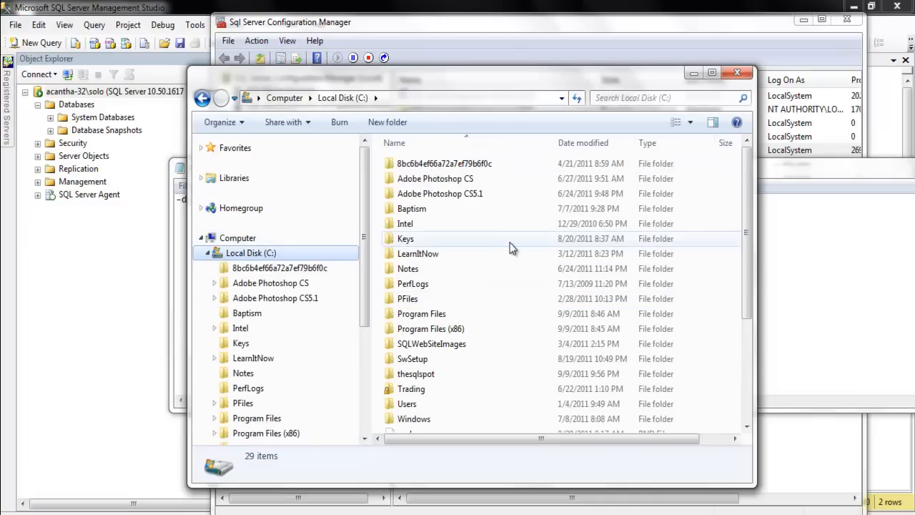
{"action": "right_click", "coordinate": [511, 246]}
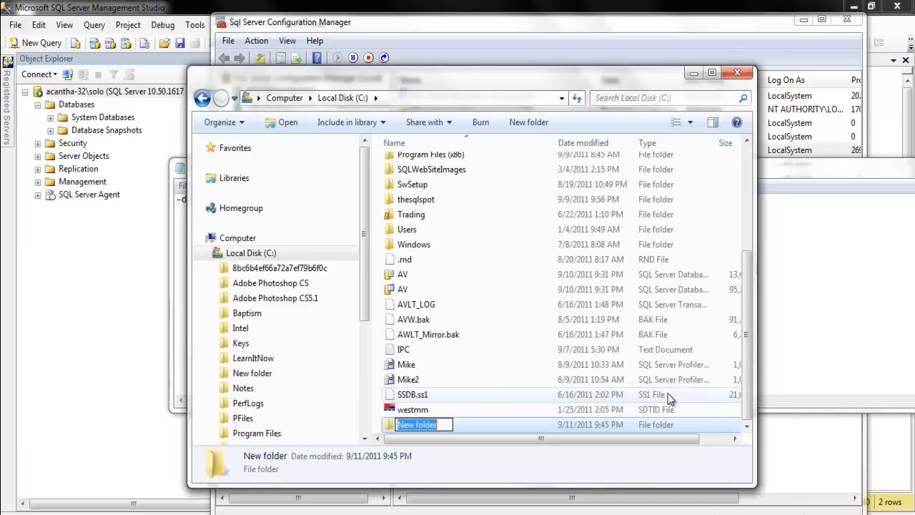
{"action": "type", "text": "Master"}
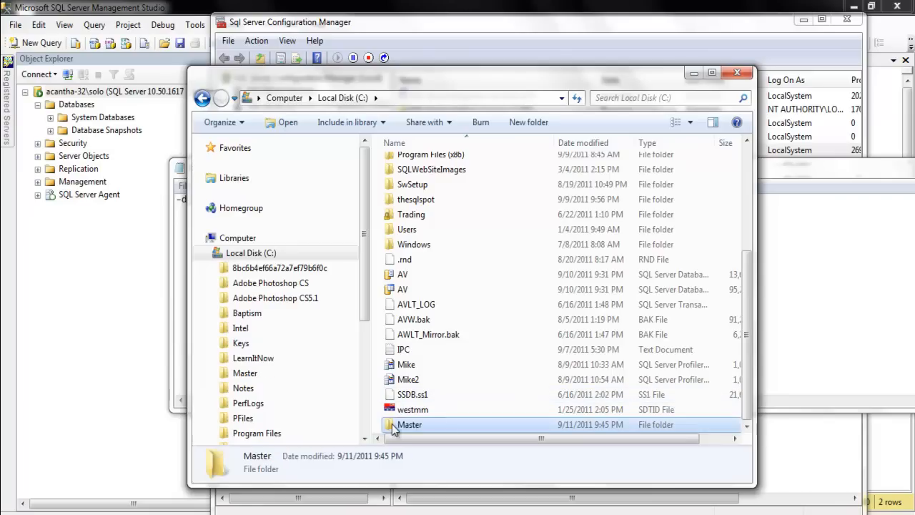
{"action": "double_click", "coordinate": [409, 424]}
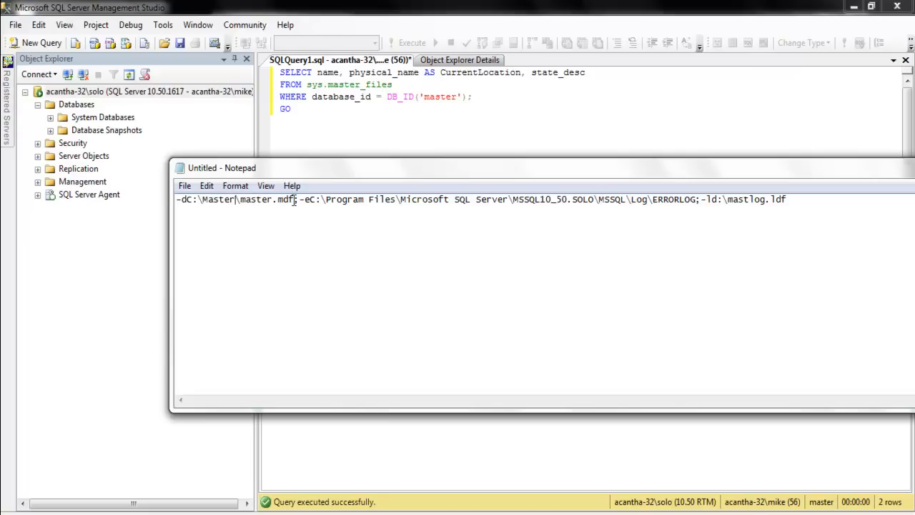
{"action": "mouse_move", "coordinate": [735, 215]}
{"action": "type", "text": "Master\\"}
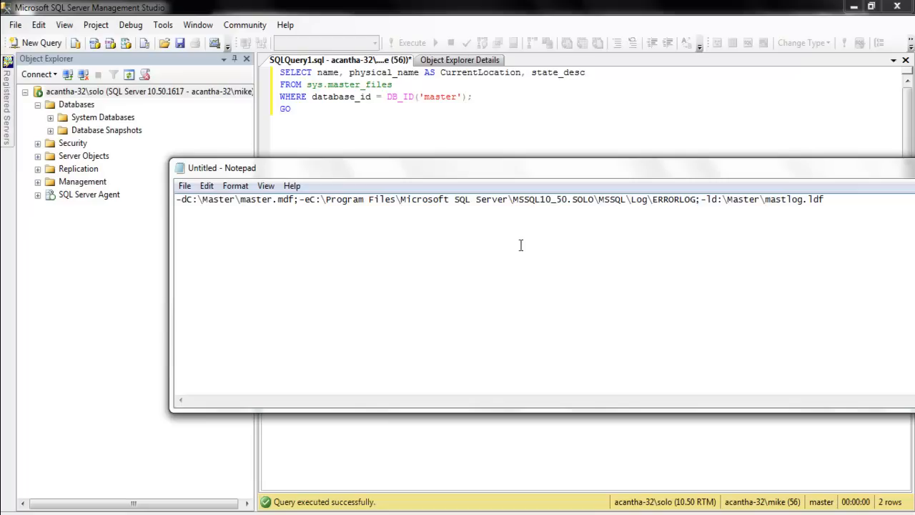
{"action": "mouse_move", "coordinate": [535, 221]}
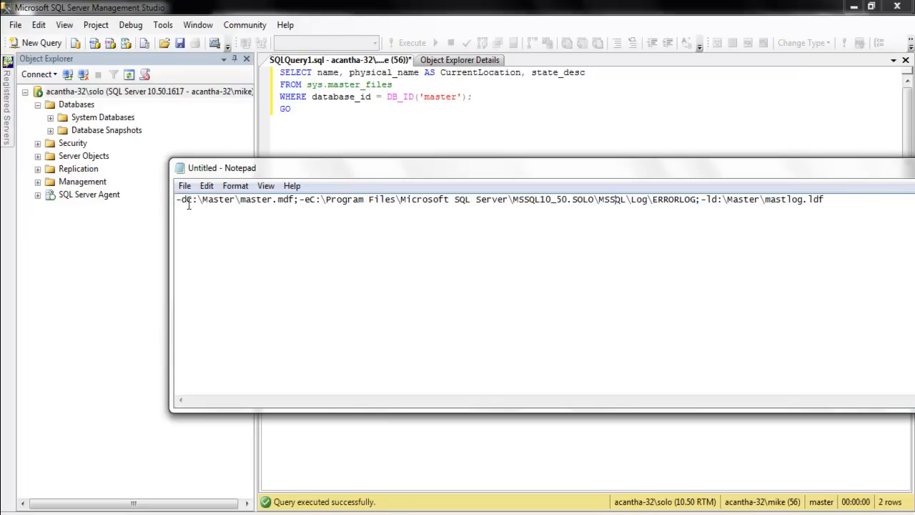
Edit the Notepad string to C:\Master\master.mdf and C:\Master\mastlog.ldf
{"action": "type", "text": "c"}
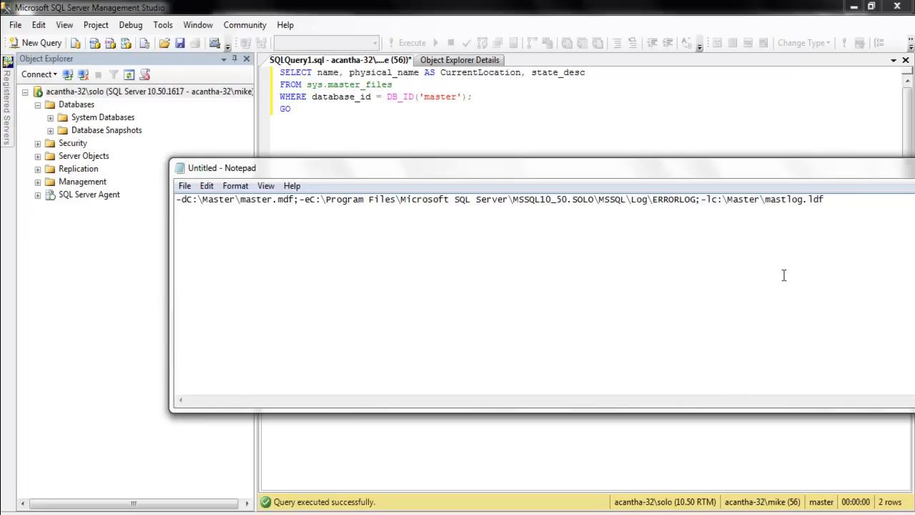
{"action": "mouse_move", "coordinate": [711, 199]}
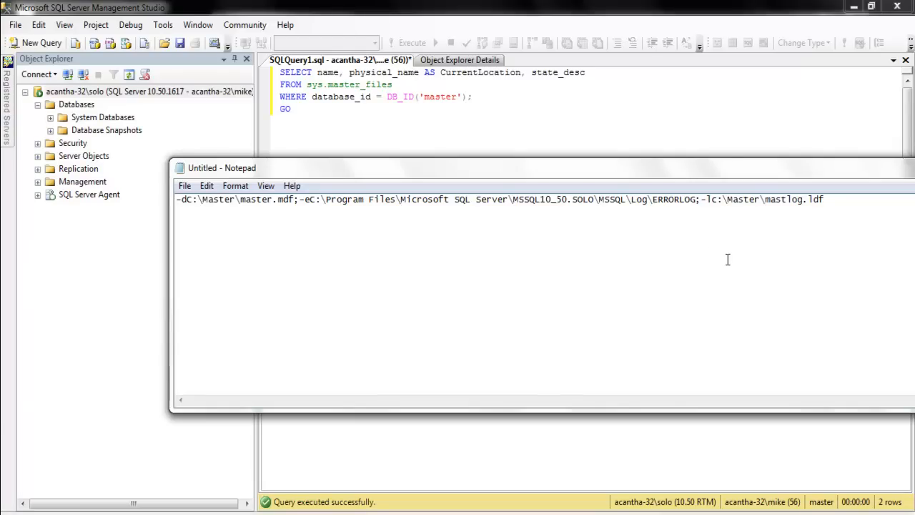
{"action": "left_click_drag", "start_coordinate": [222, 167], "coordinate": [221, 145]}
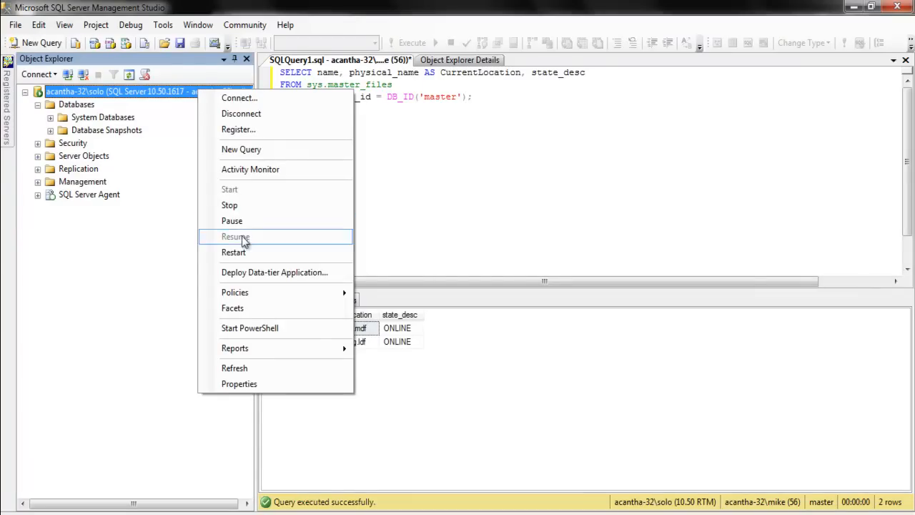
{"action": "mouse_move", "coordinate": [246, 207]}
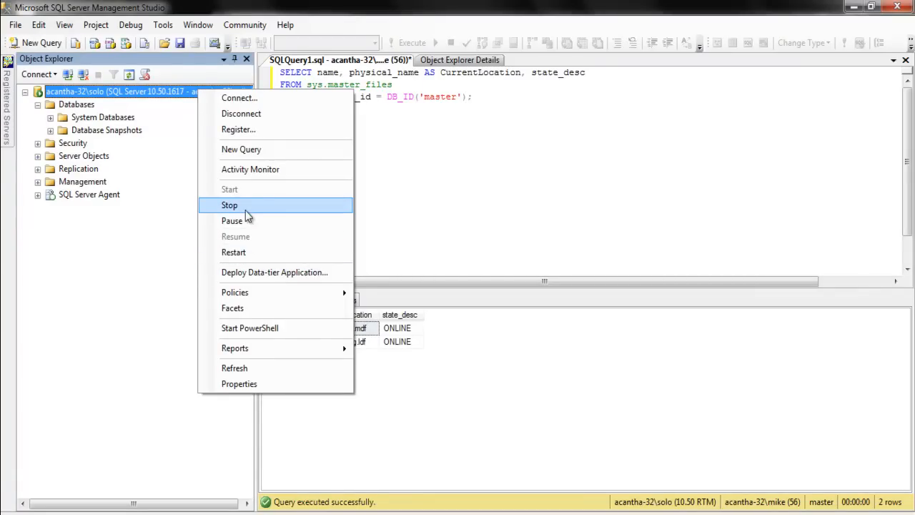
Stop the solo server from Object Explorer, confirm with Yes, and close the progress window
{"action": "left_click", "coordinate": [451, 176]}
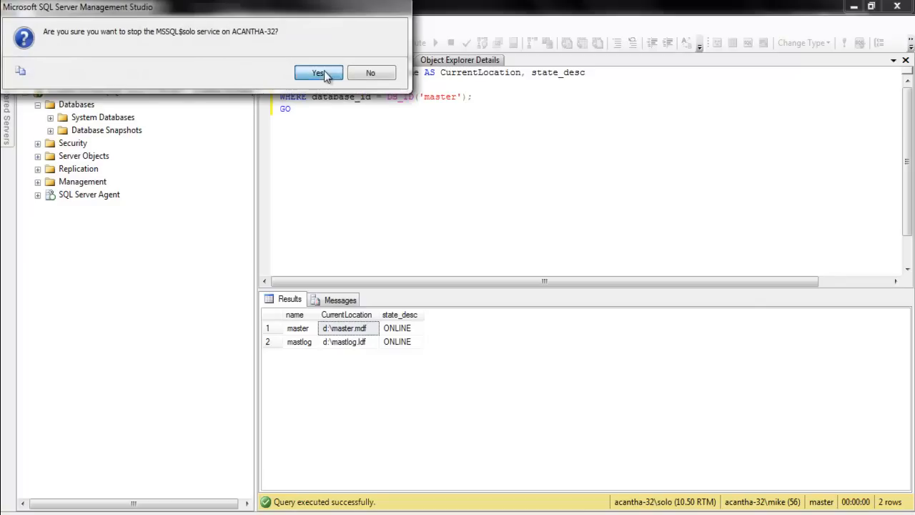
{"action": "left_click", "coordinate": [318, 73]}
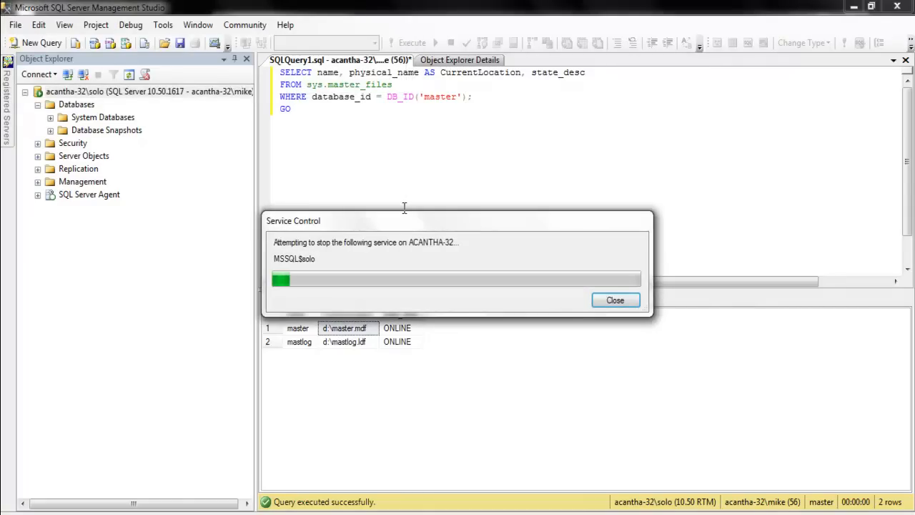
{"action": "left_click", "coordinate": [615, 300]}
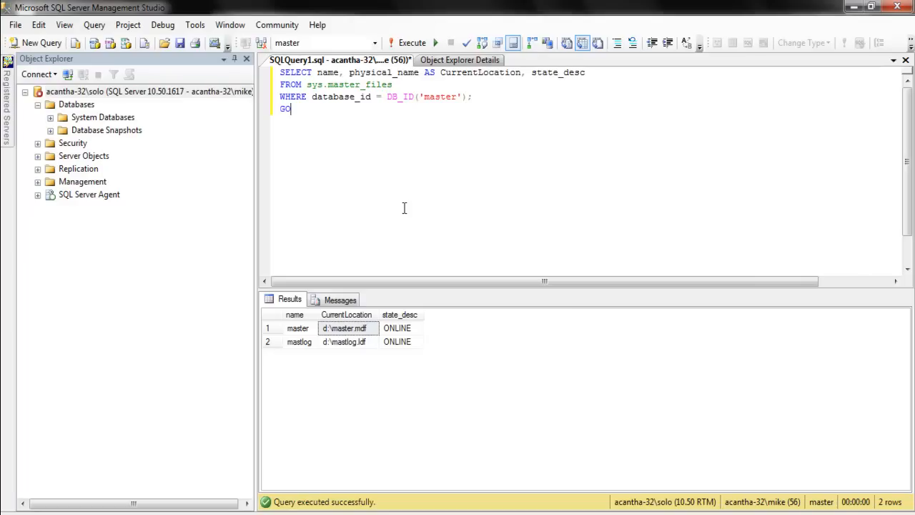
{"action": "mouse_move", "coordinate": [121, 166]}
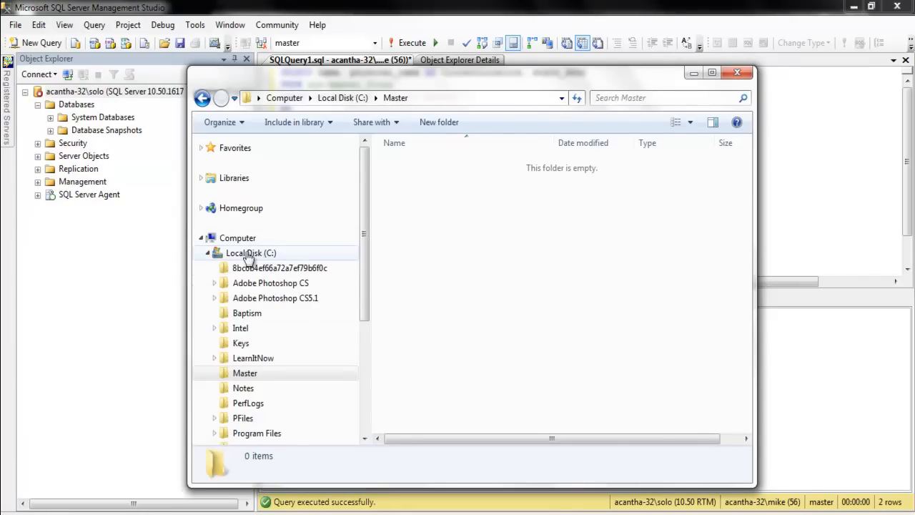
Select and copy the master and mastlog files on RECOVERY (D:)
{"action": "left_click", "coordinate": [251, 267]}
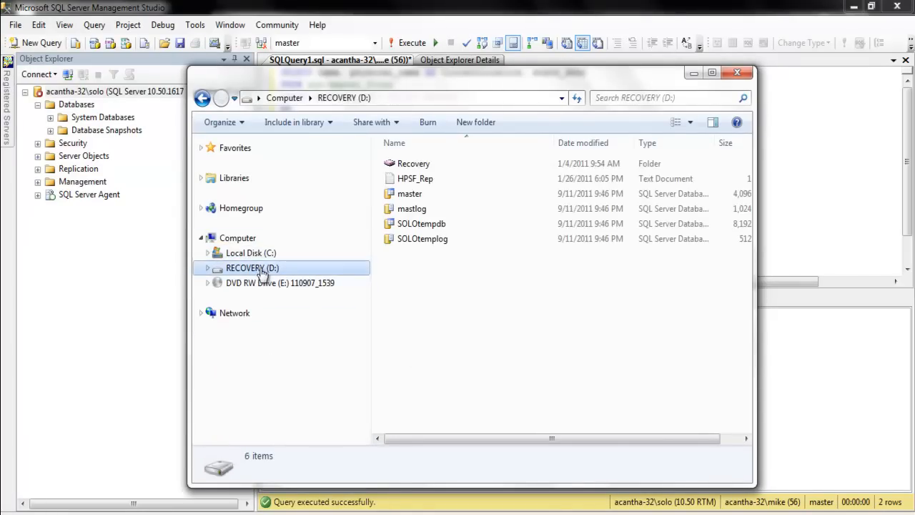
{"action": "left_click", "coordinate": [412, 208]}
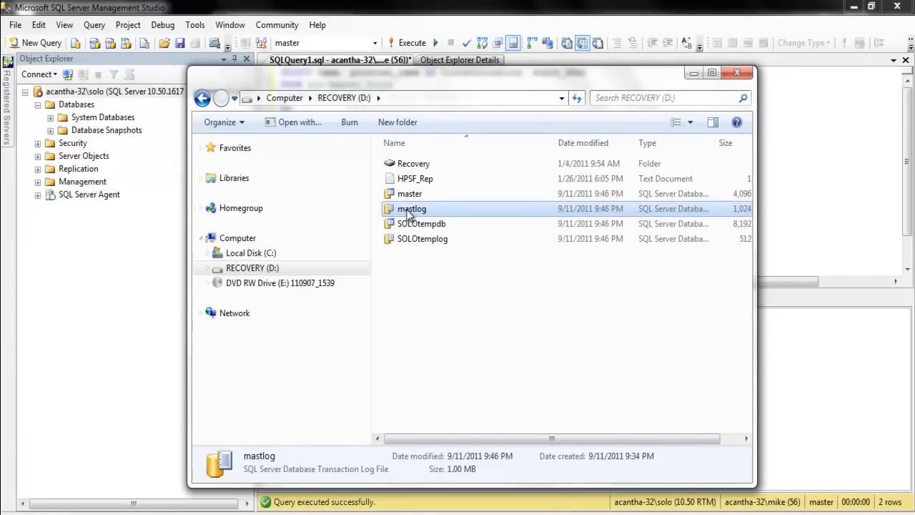
{"action": "left_click", "coordinate": [410, 193]}
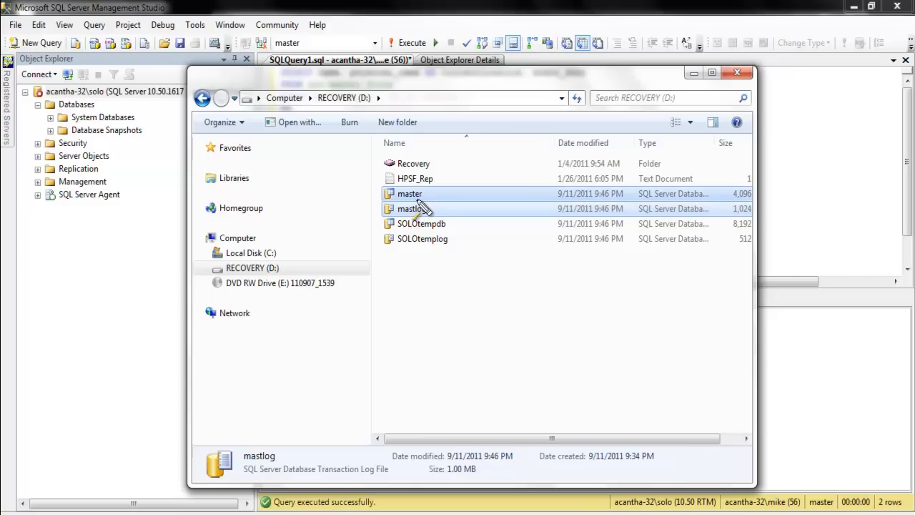
{"action": "left_click", "coordinate": [411, 208]}
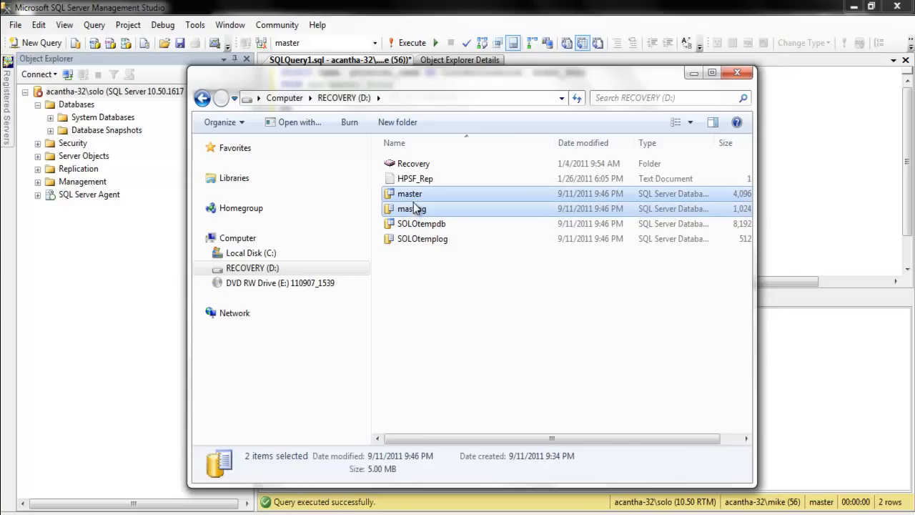
{"action": "right_click", "coordinate": [412, 208]}
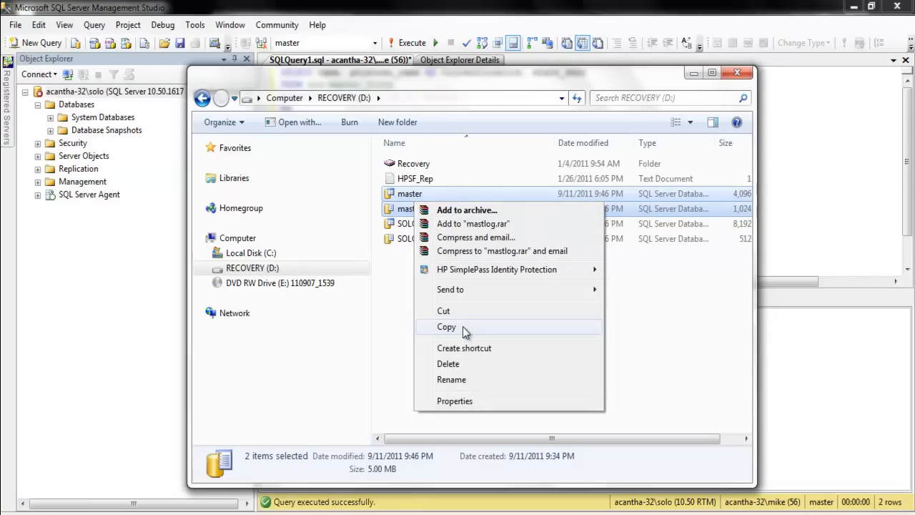
{"action": "left_click", "coordinate": [446, 326]}
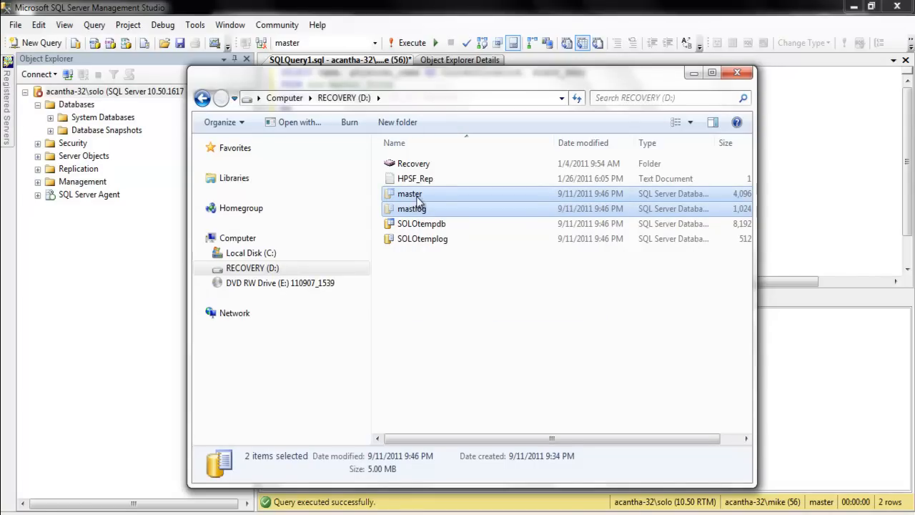
Paste both database files into C:\Master and select the copied master file
{"action": "left_click", "coordinate": [250, 252]}
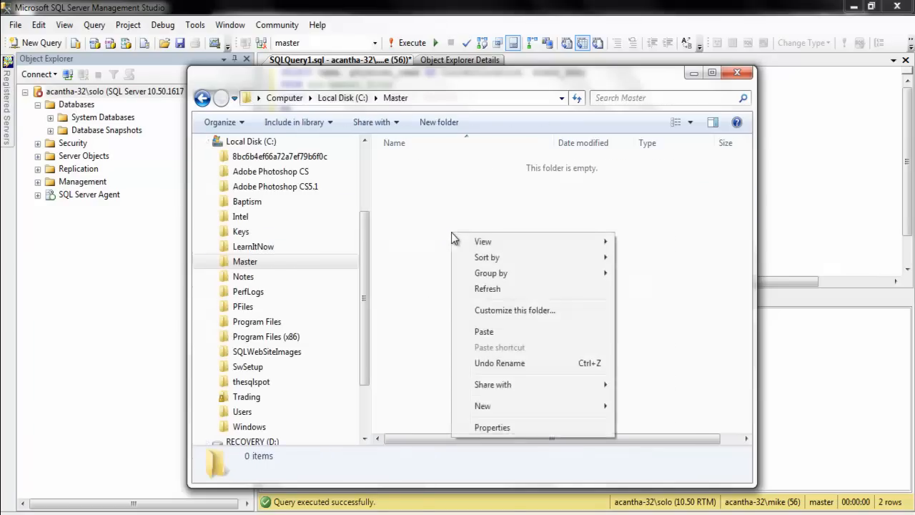
{"action": "left_click", "coordinate": [484, 331]}
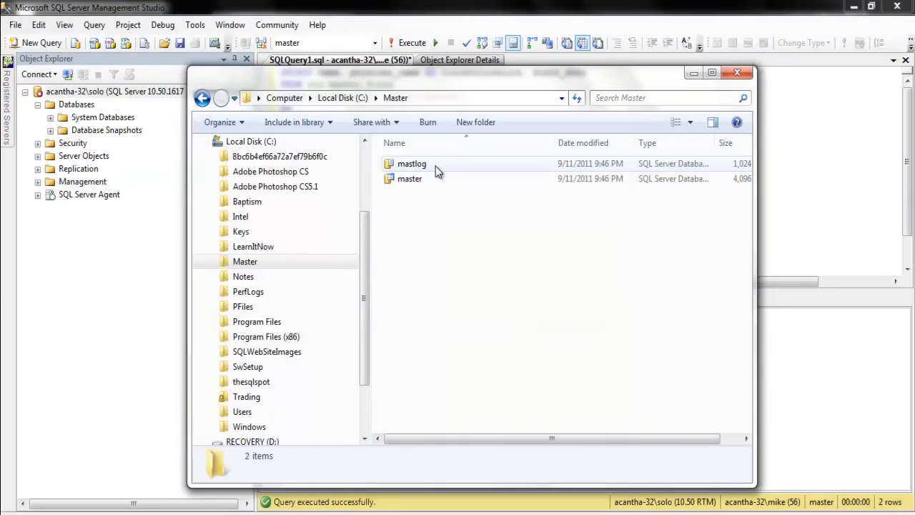
{"action": "mouse_move", "coordinate": [417, 178]}
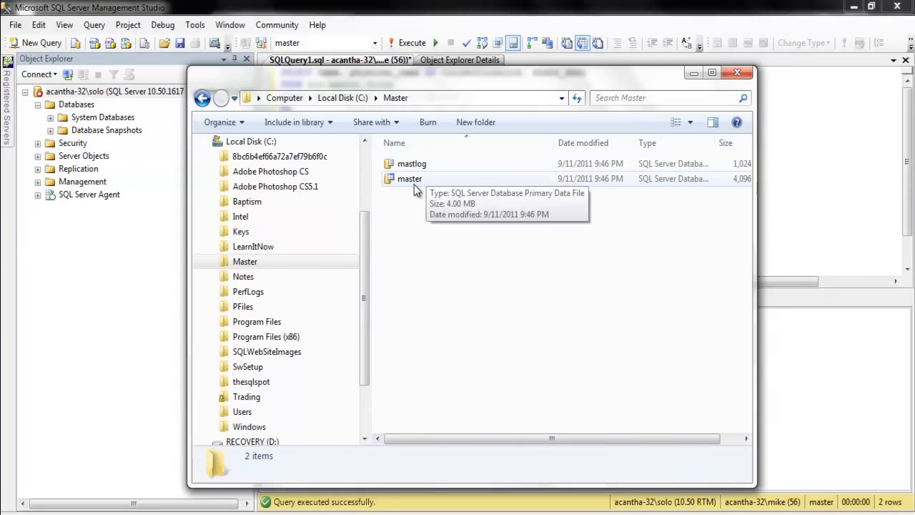
{"action": "left_click", "coordinate": [410, 178]}
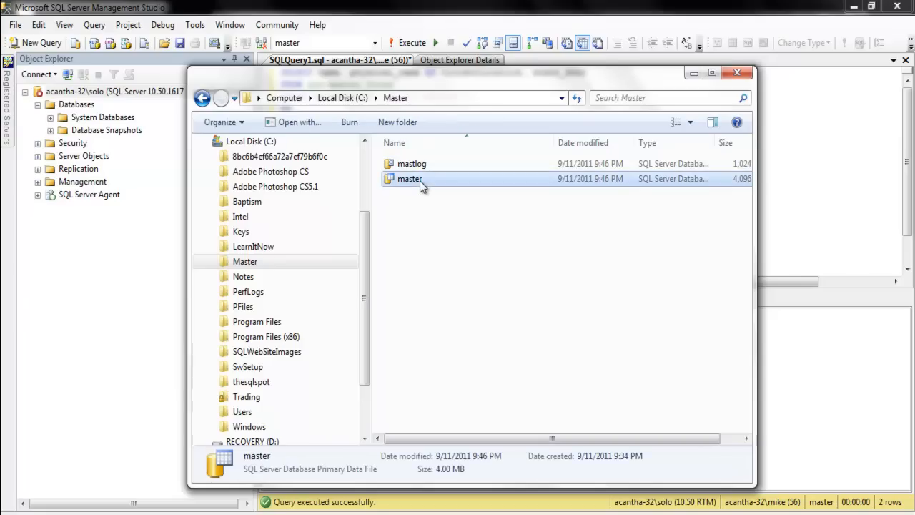
{"action": "mouse_move", "coordinate": [68, 253]}
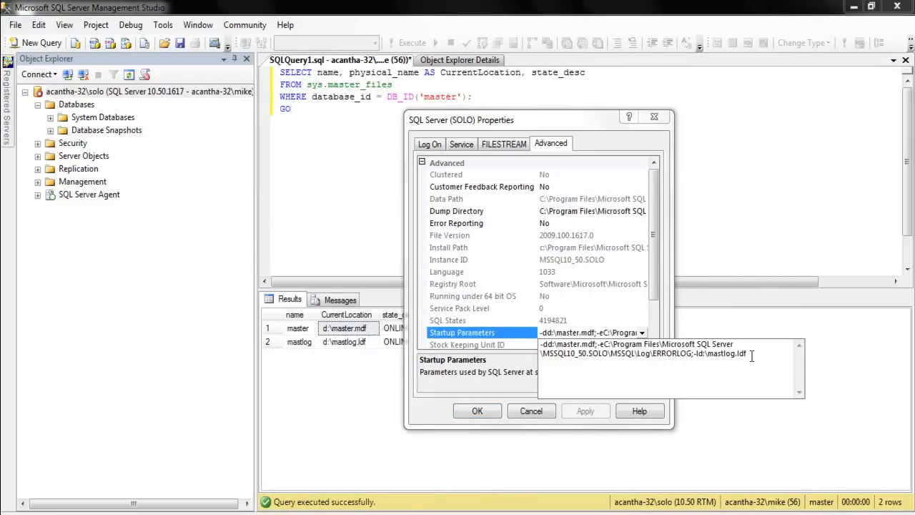
Replace the SOLO Startup Parameters with the C:\Master string, save, and acknowledge the restart warning
{"action": "triple_click", "coordinate": [636, 348]}
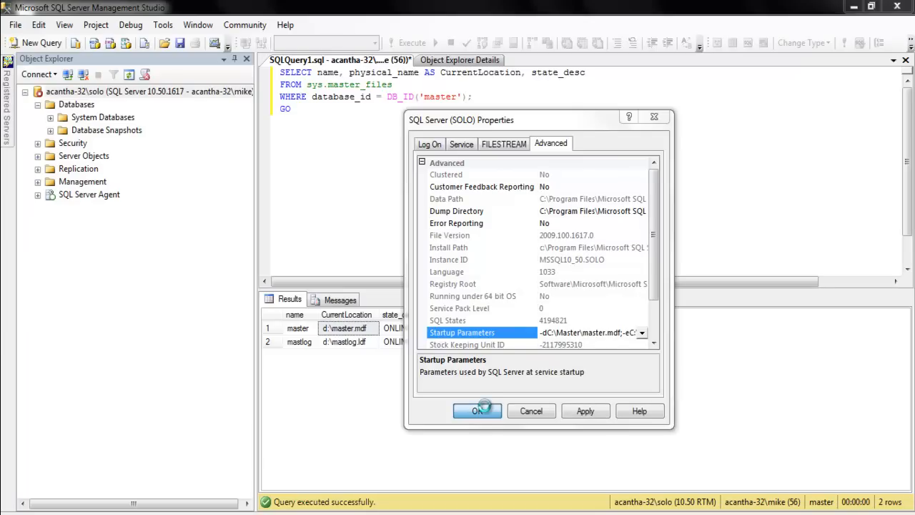
{"action": "left_click", "coordinate": [476, 410]}
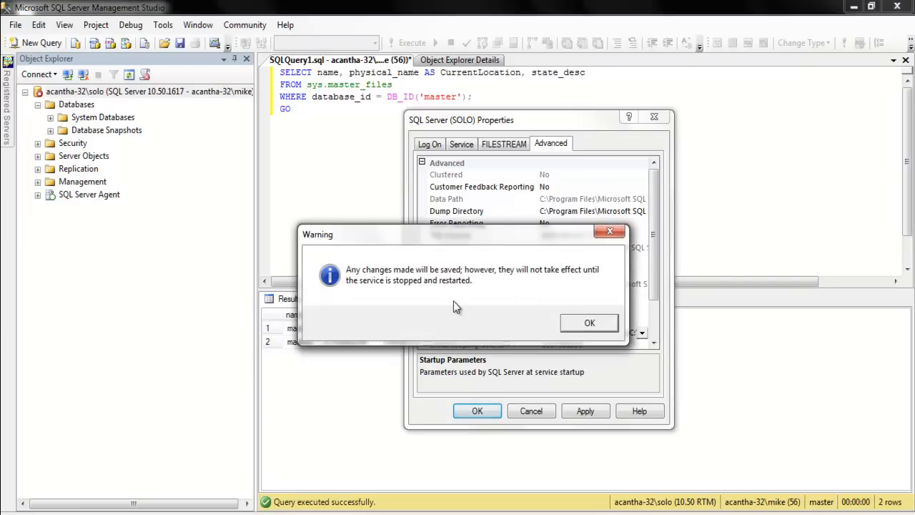
{"action": "mouse_move", "coordinate": [589, 323]}
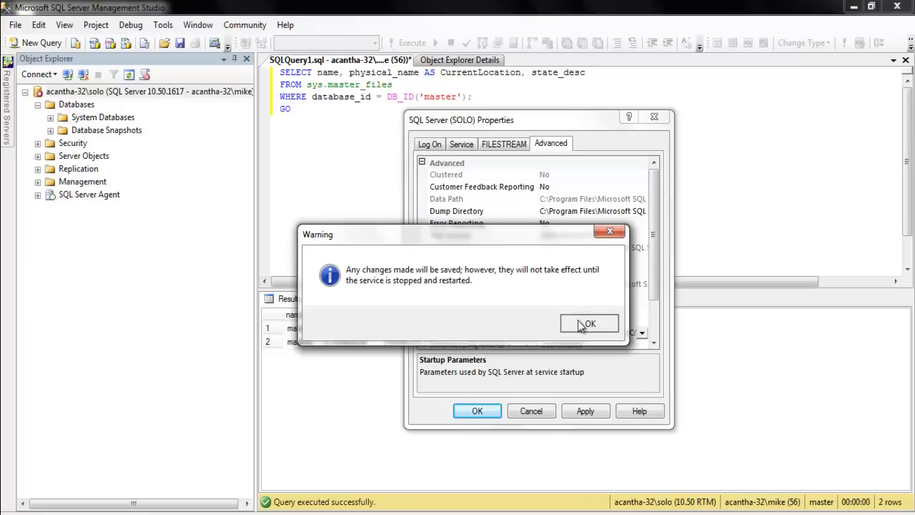
{"action": "left_click", "coordinate": [589, 323]}
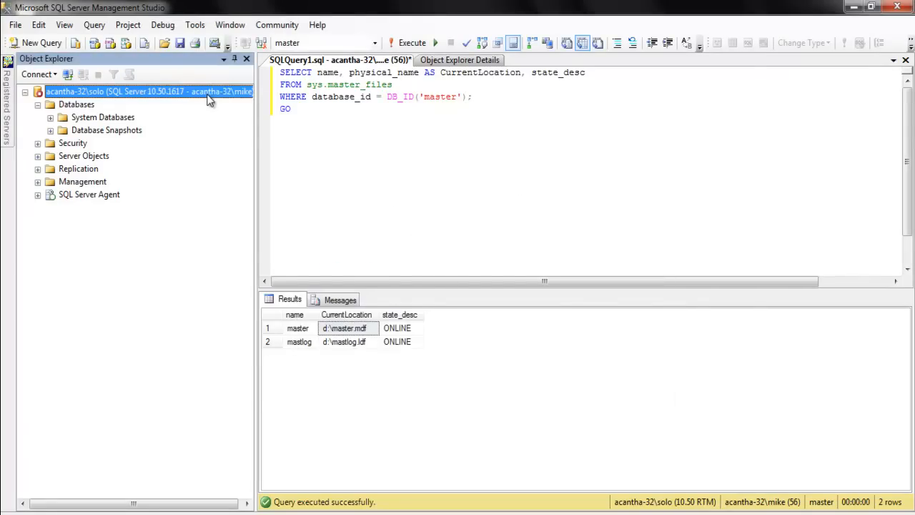
{"action": "mouse_move", "coordinate": [270, 205]}
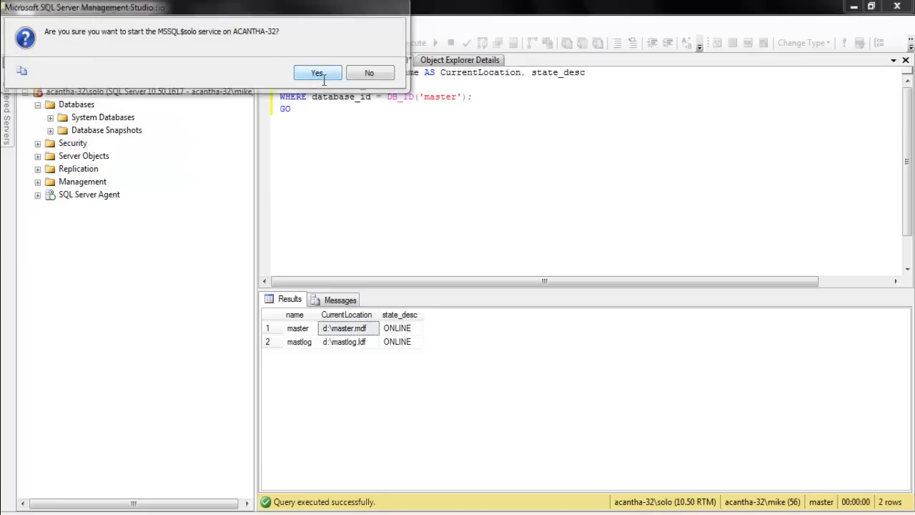
Confirm starting the solo service with Yes, then select the server node
{"action": "left_click", "coordinate": [318, 73]}
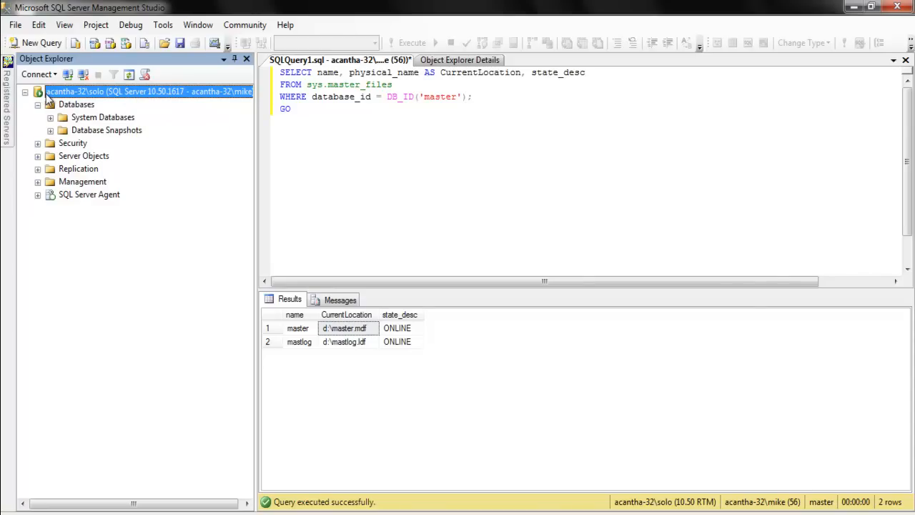
{"action": "left_click", "coordinate": [383, 190]}
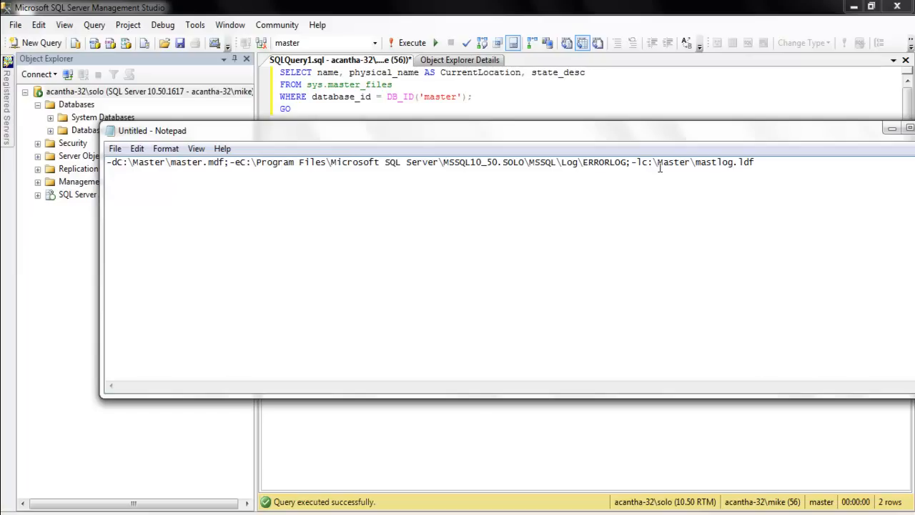
{"action": "mouse_move", "coordinate": [674, 220]}
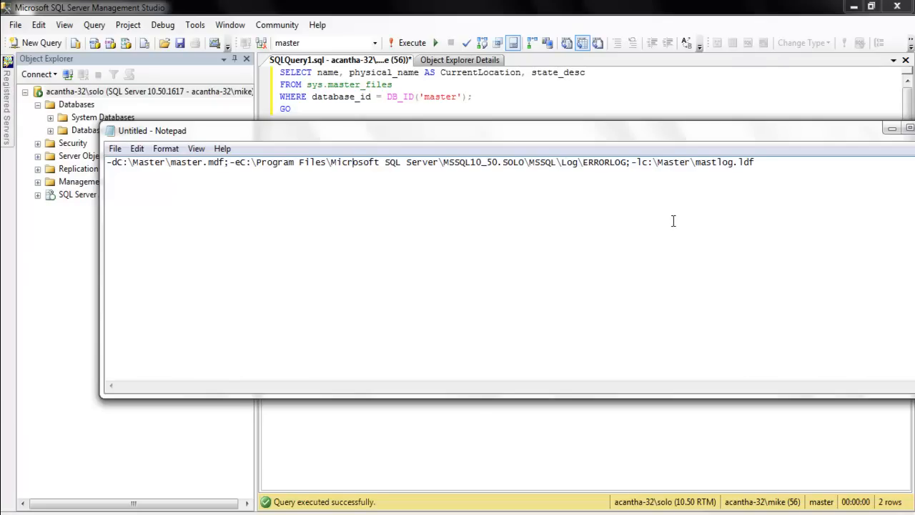
{"action": "mouse_move", "coordinate": [629, 184]}
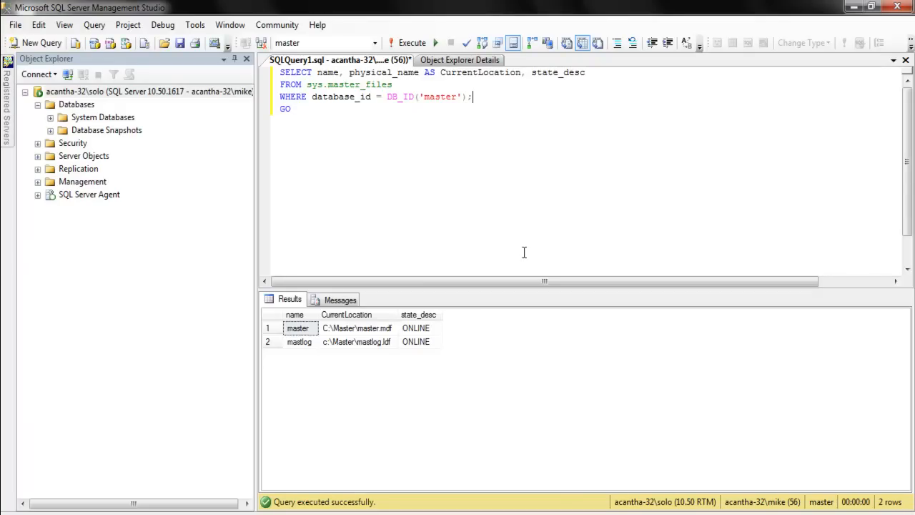
{"action": "mouse_move", "coordinate": [440, 418]}
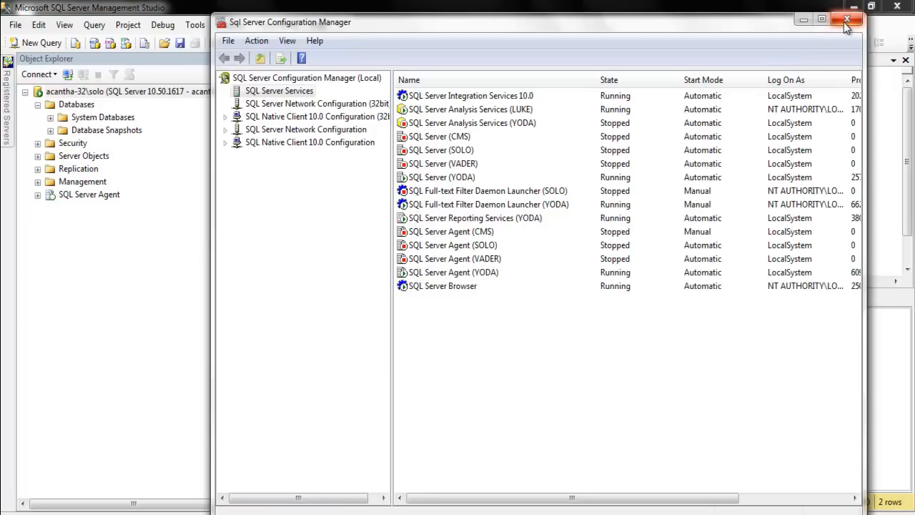
Close SQL Server Configuration Manager after checking the C:\Master results
{"action": "left_click", "coordinate": [848, 20]}
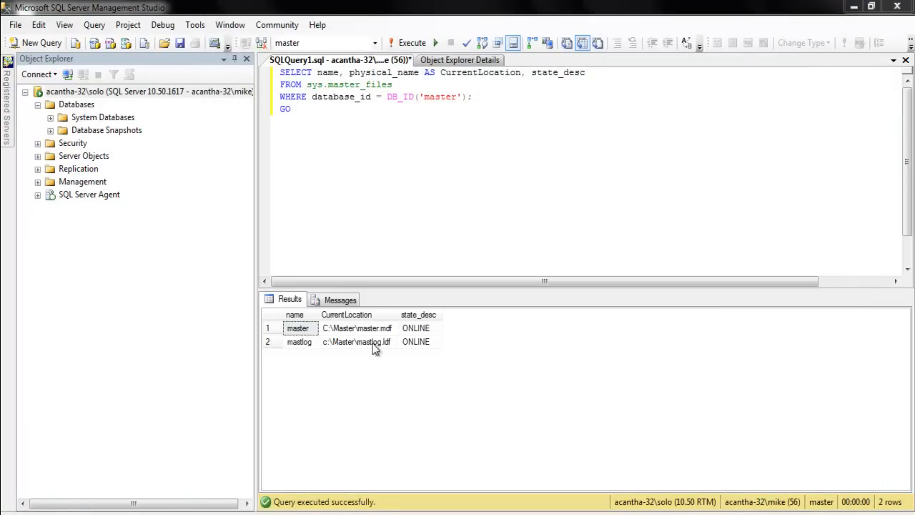